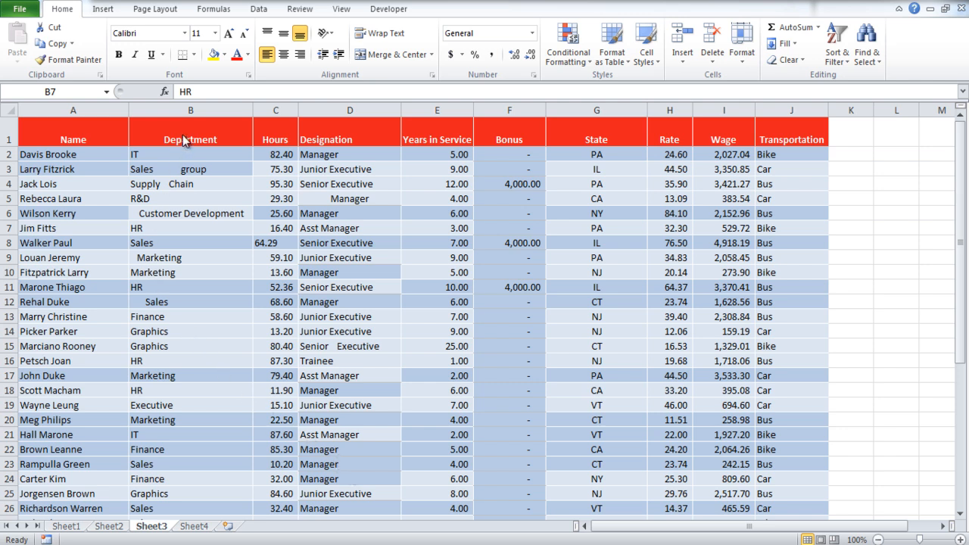
Inspect the HR and Customer Development entries for extra spaces in the department names
click(190, 228)
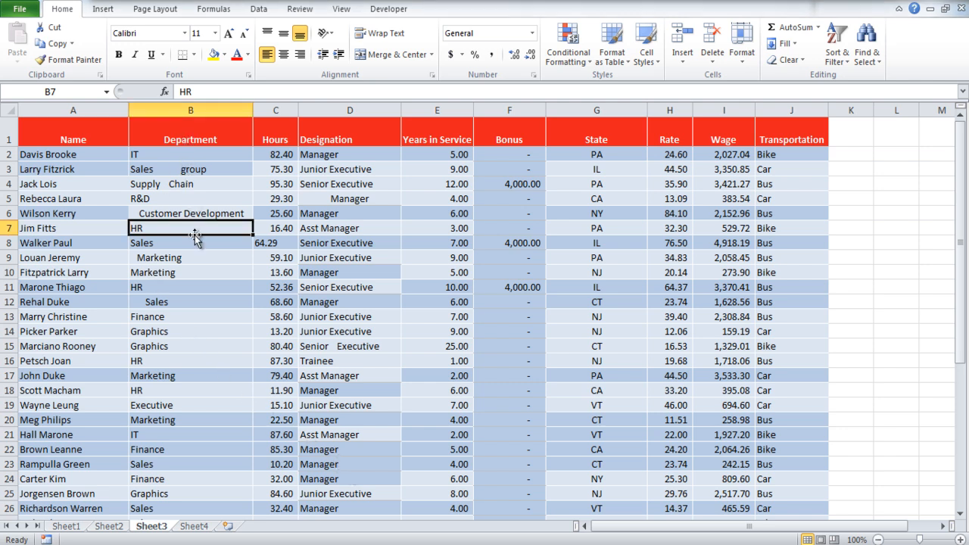
mouse_move(176, 336)
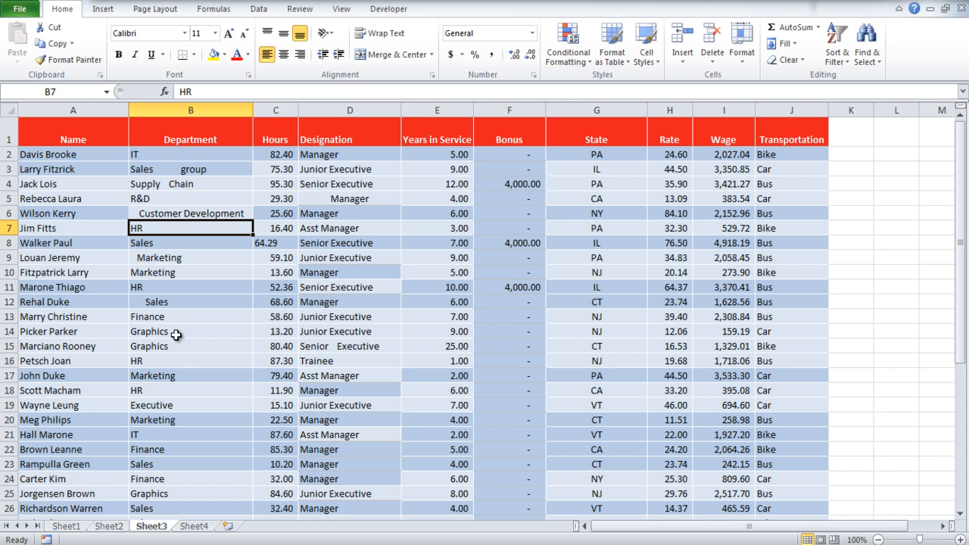
mouse_move(165, 390)
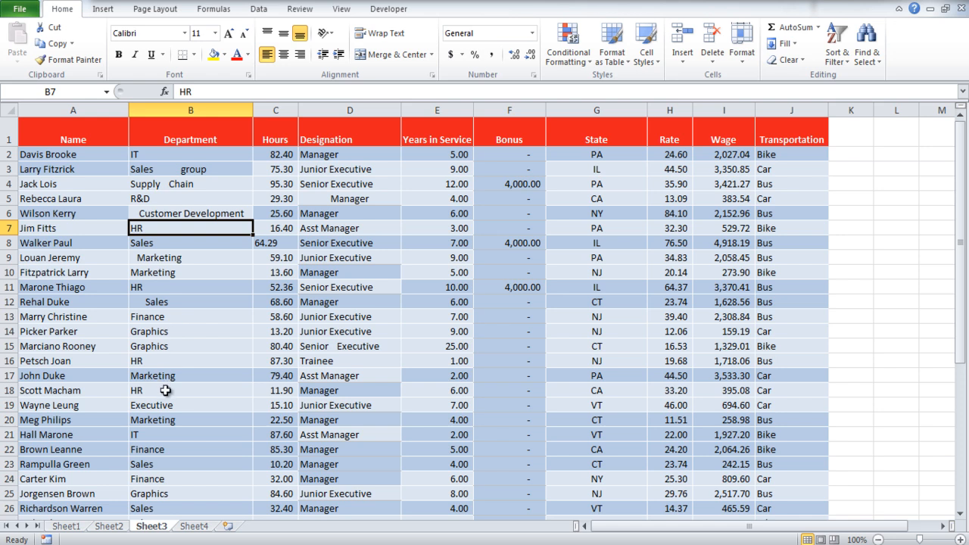
click(190, 213)
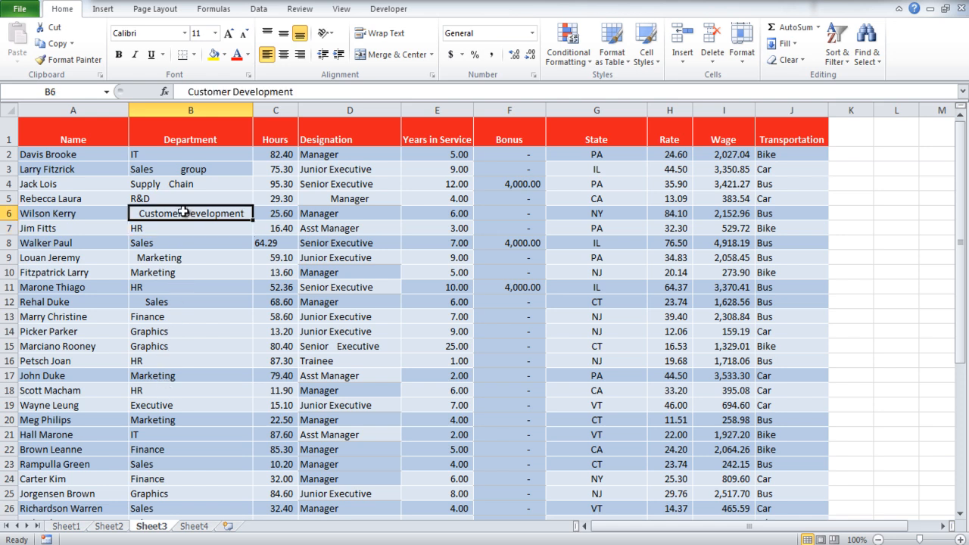
double_click(190, 212)
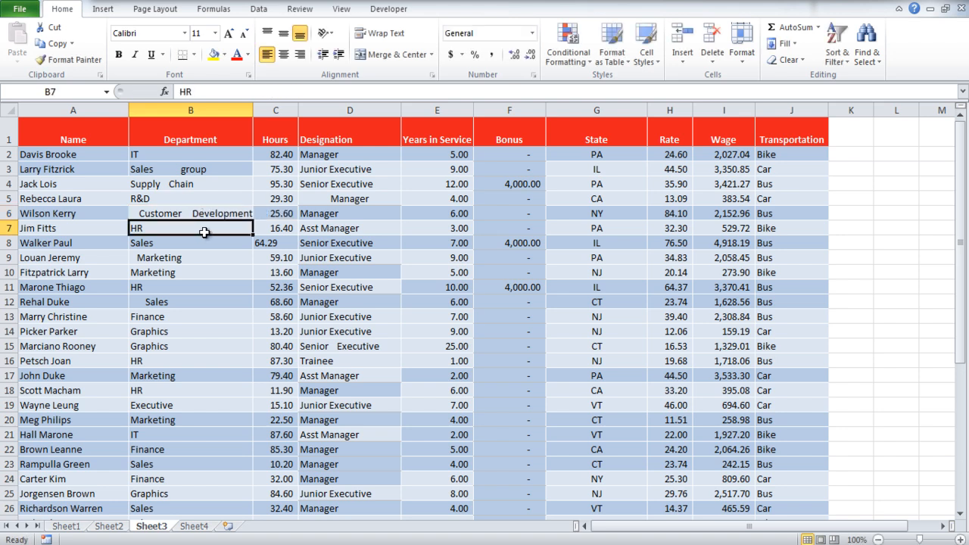
Insert a new column C with =TRIM(B2) and select the column of trimmed names
right_click(276, 110)
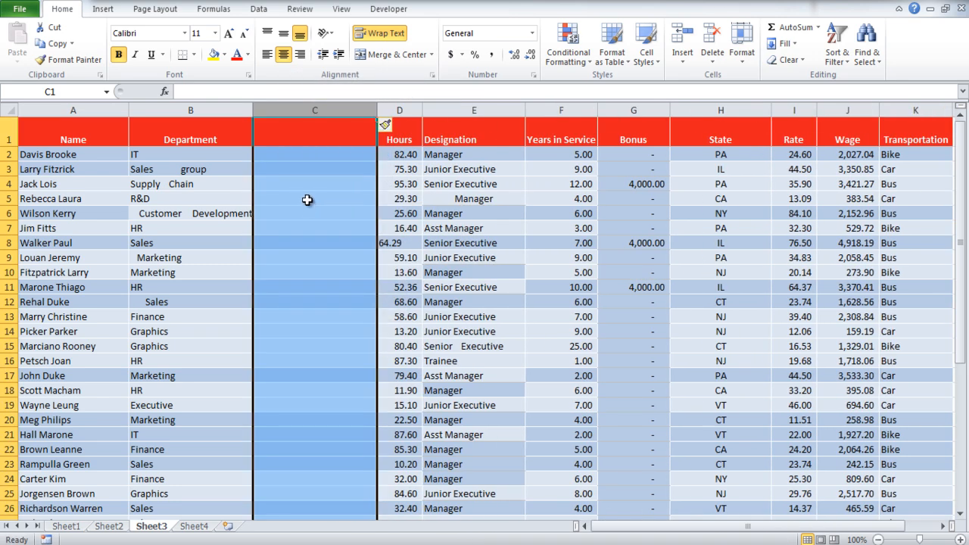
click(314, 154)
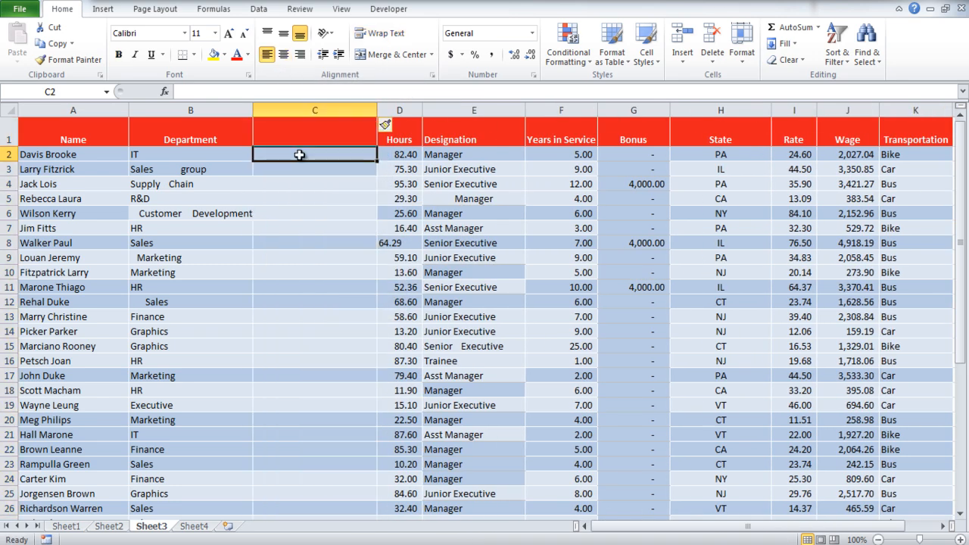
text(=trim(b2)
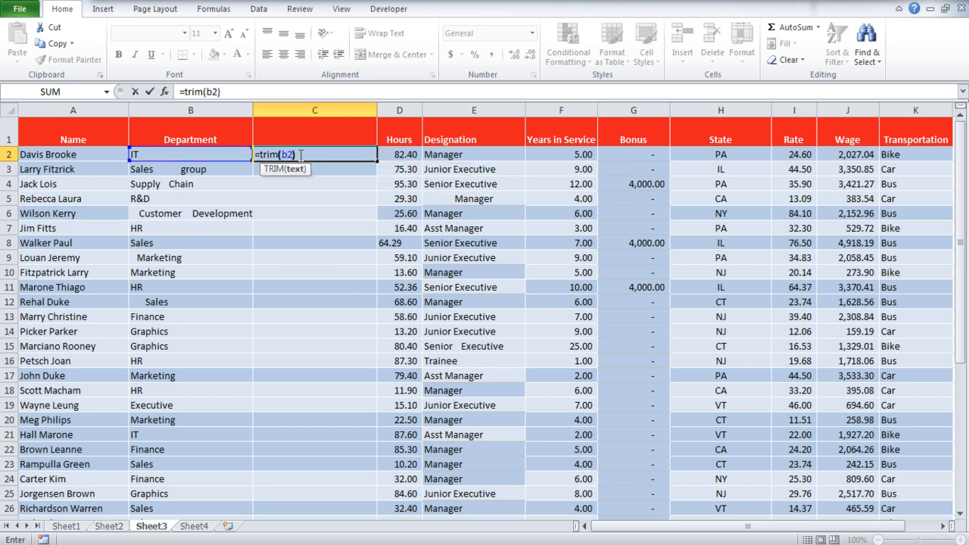
key(enter)
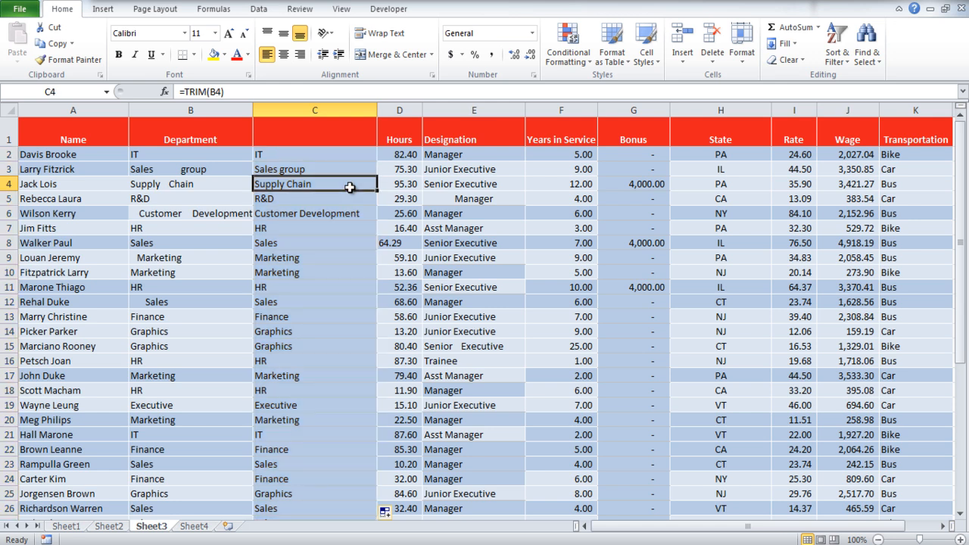
click(314, 110)
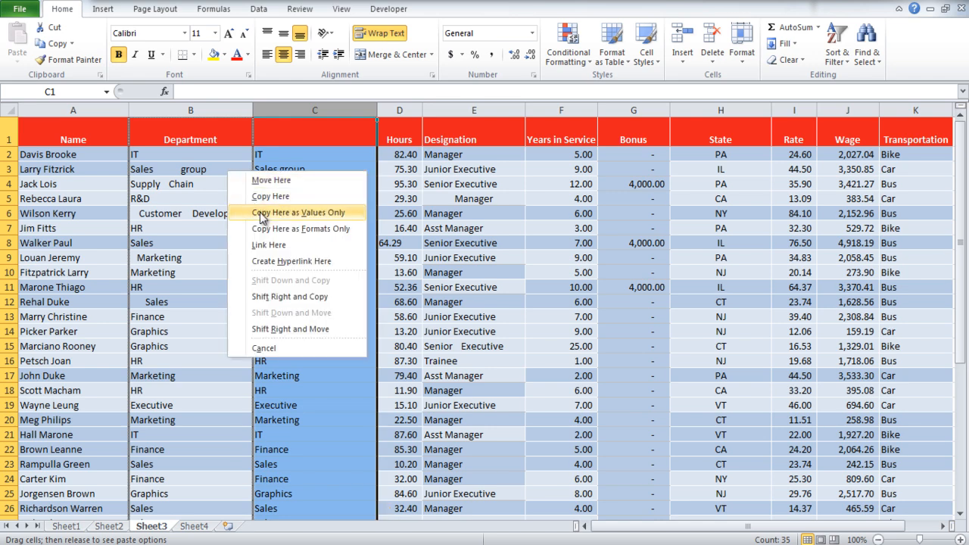
Paste the trimmed department names back as values only, without formulas
click(299, 212)
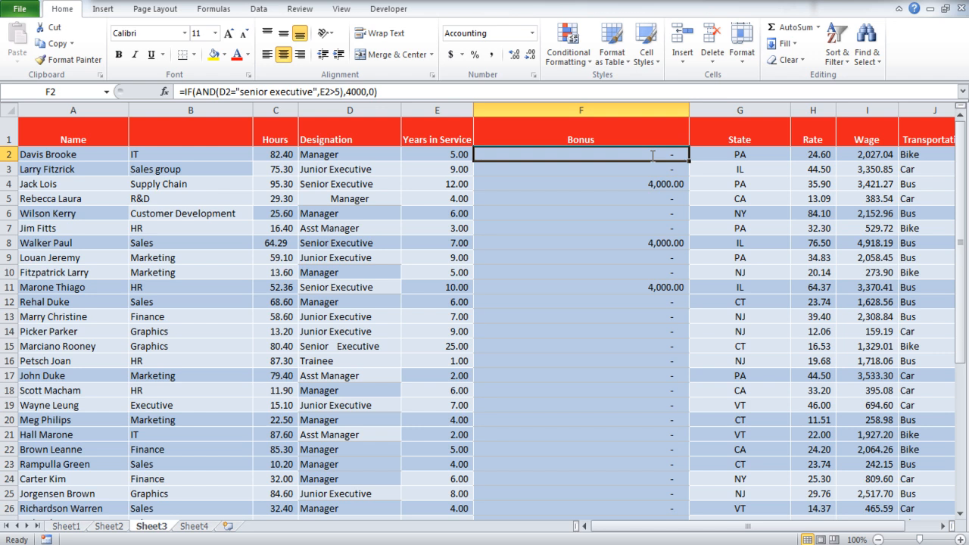
double_click(580, 154)
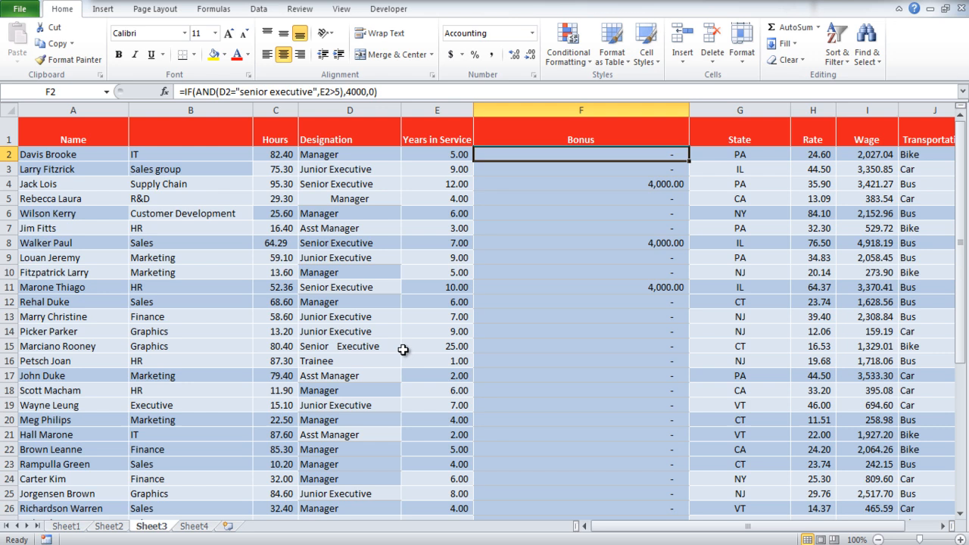
click(350, 346)
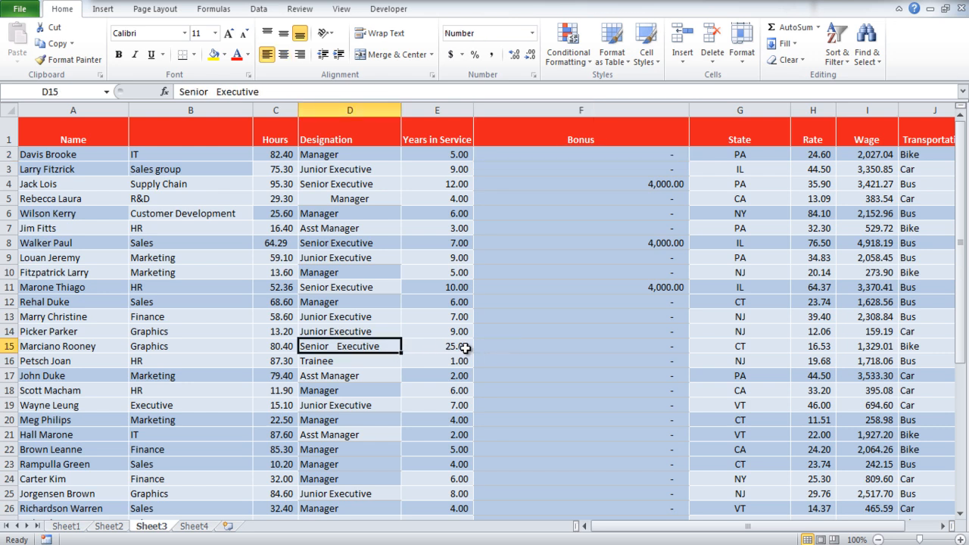
mouse_move(541, 349)
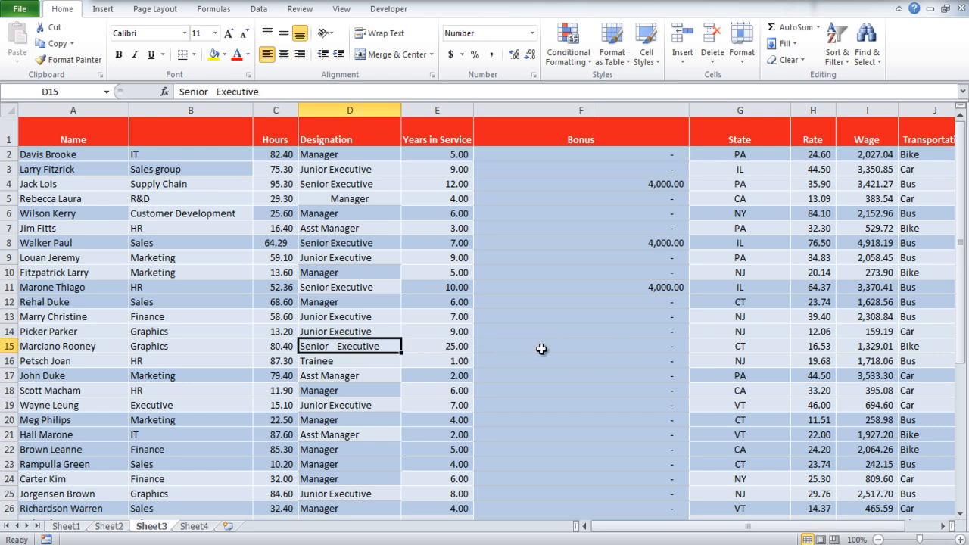
click(580, 346)
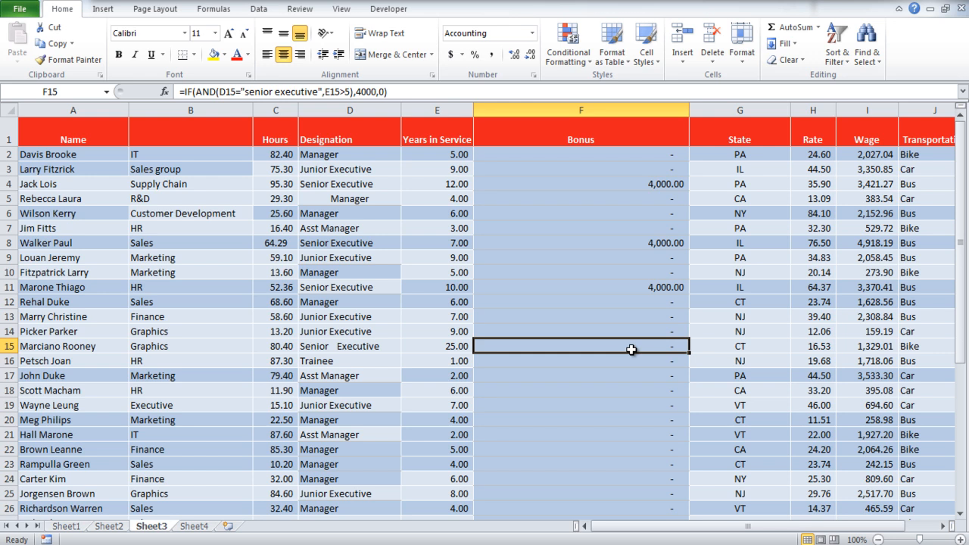
Wrap D15 in TRIM inside F15's IF/AND bonus formula, giving a 4,000.00 bonus
double_click(580, 346)
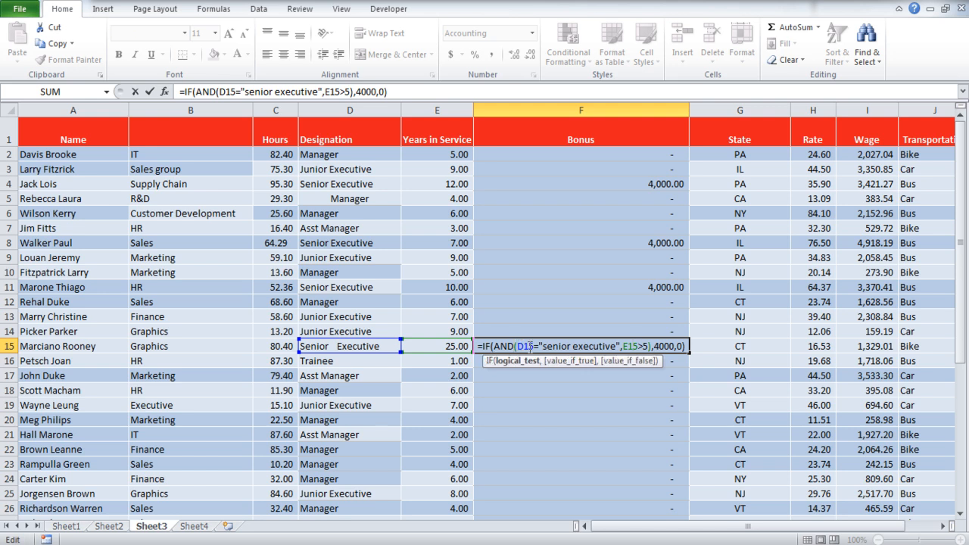
text(trim()
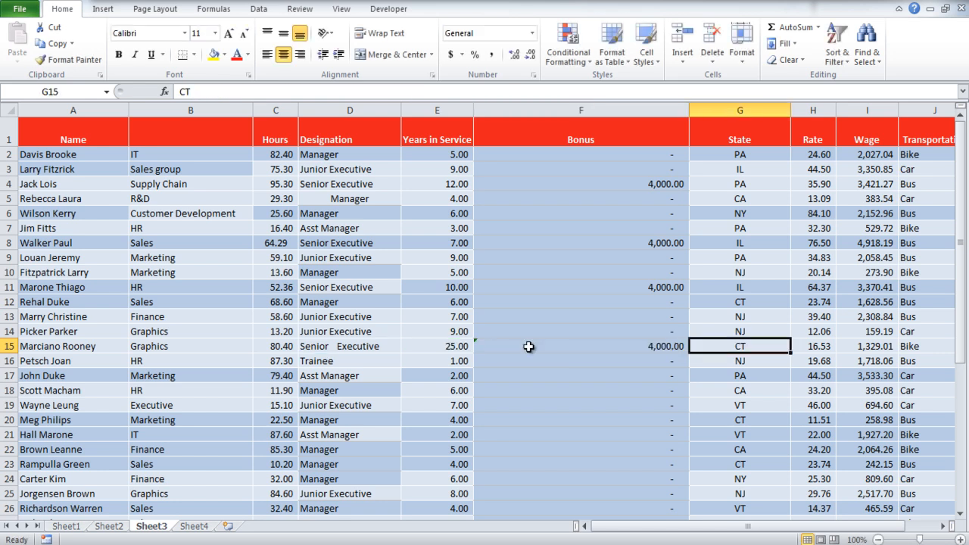
click(581, 346)
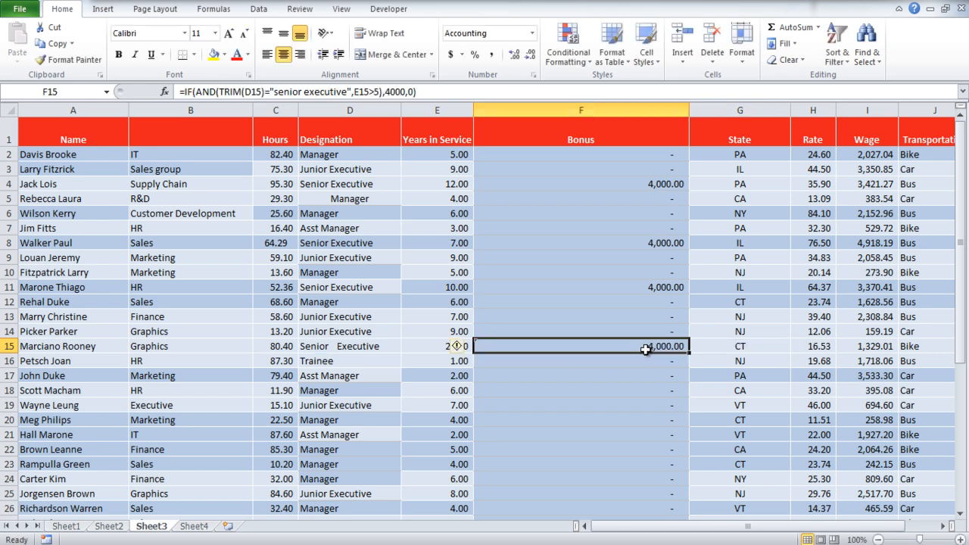